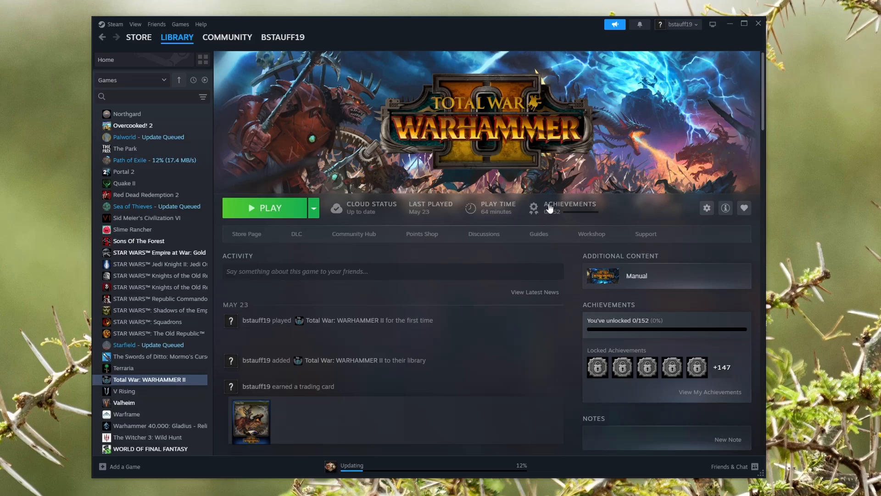
mouse_move(502, 216)
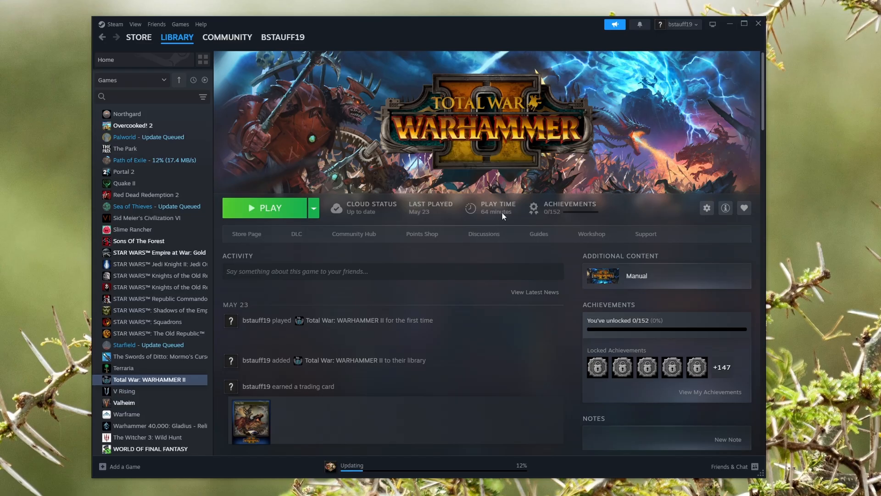
mouse_move(294, 37)
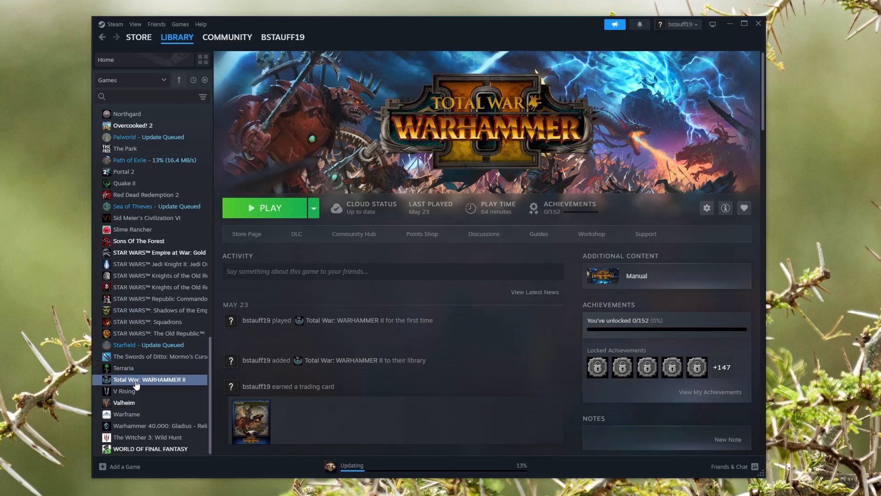
Step: Show Total War: WARHAMMER II's properties on the Installed Files page from the library context menu
right_click(149, 379)
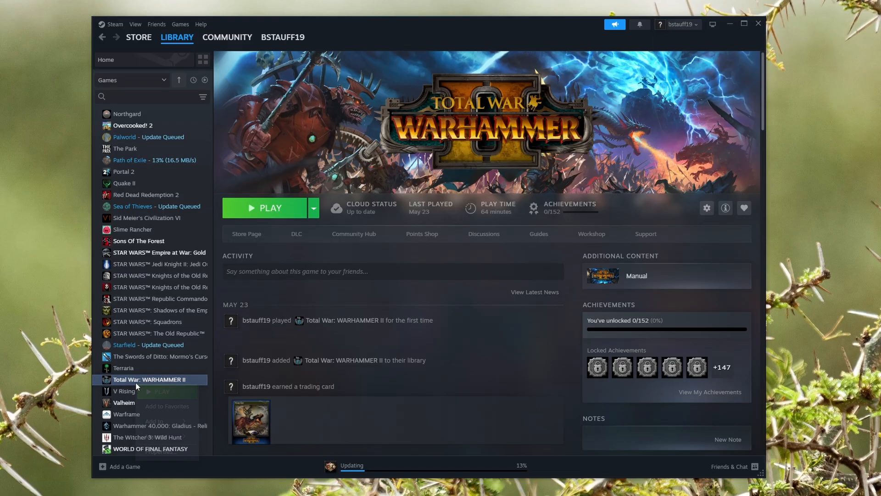
right_click(151, 379)
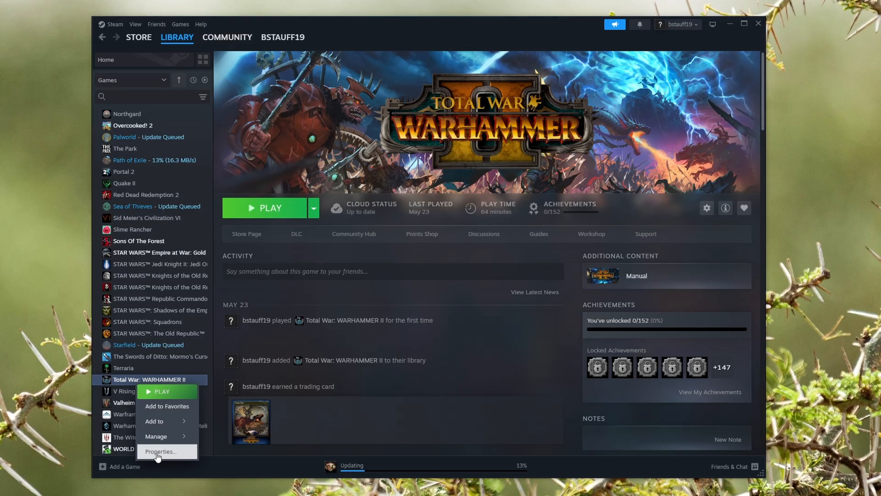
left_click(160, 452)
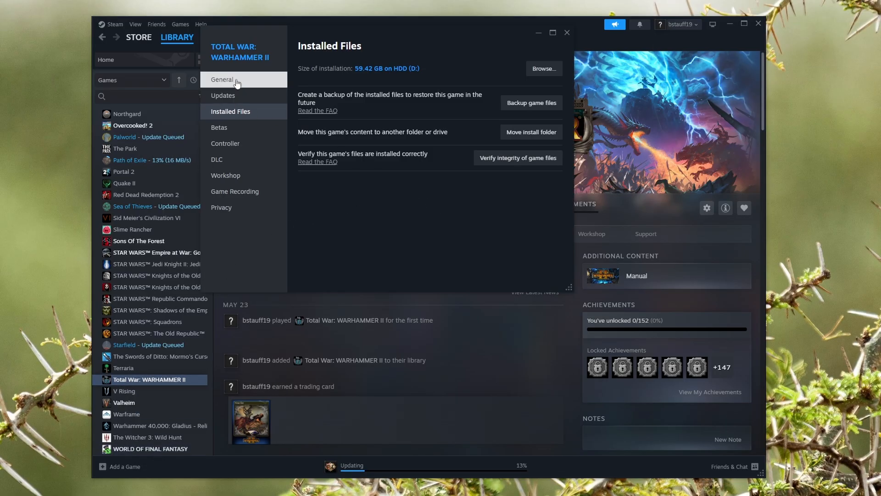
left_click(222, 79)
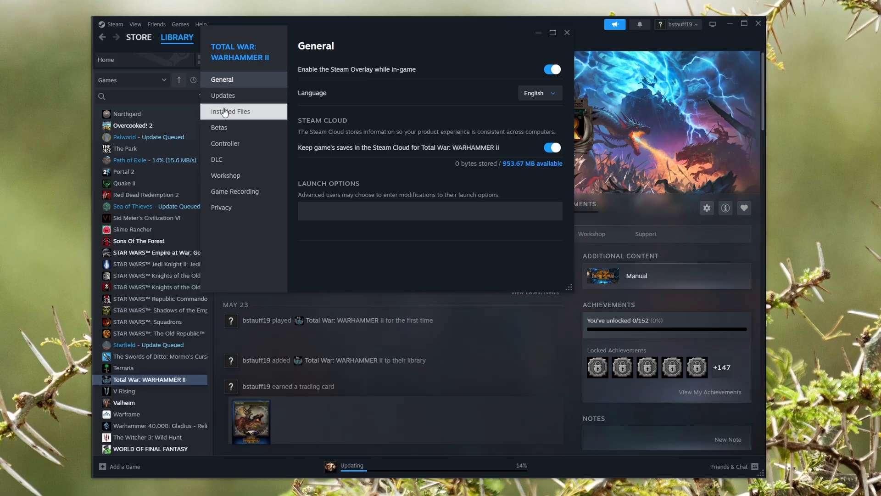
left_click(230, 111)
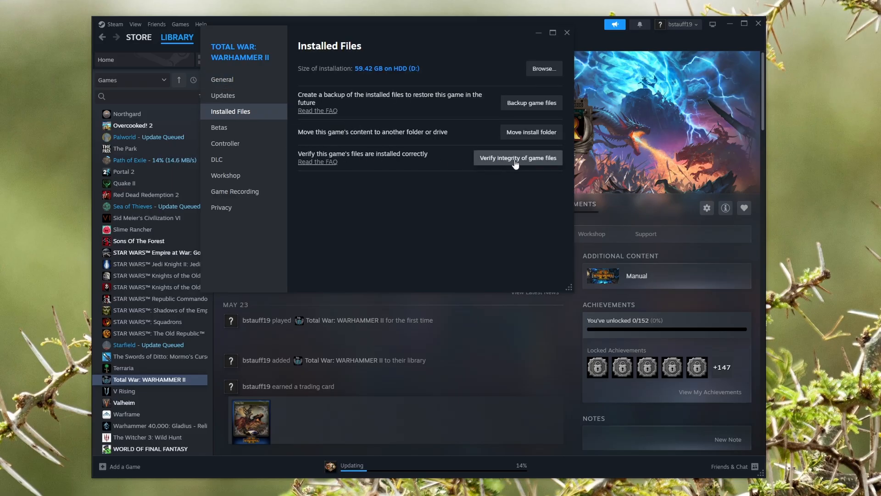
Step: Verify integrity of the game files and browse to the game's install folder
left_click(517, 157)
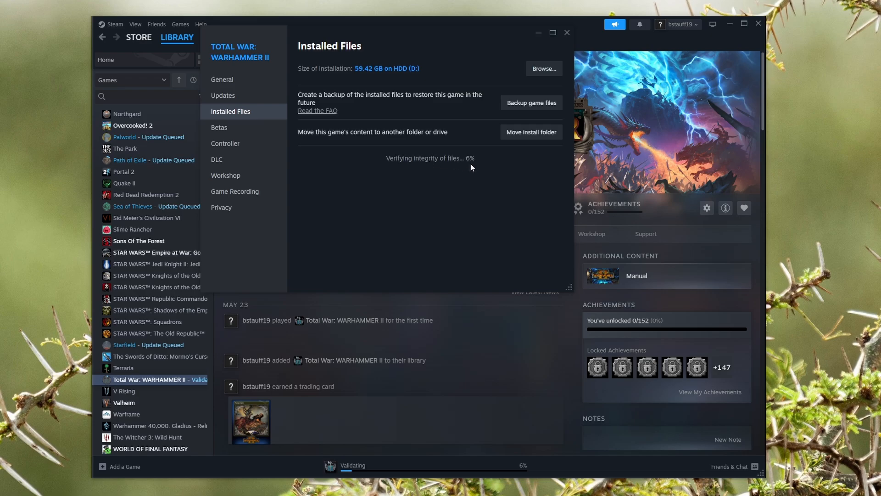
mouse_move(468, 172)
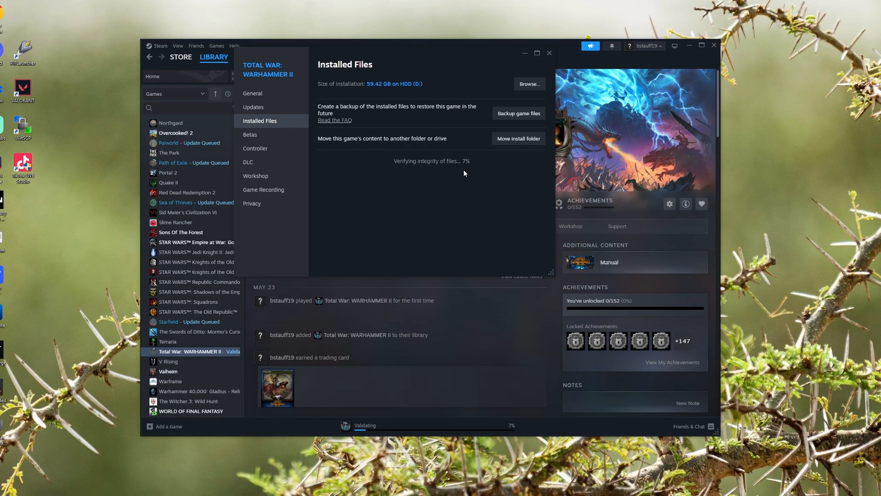
mouse_move(528, 84)
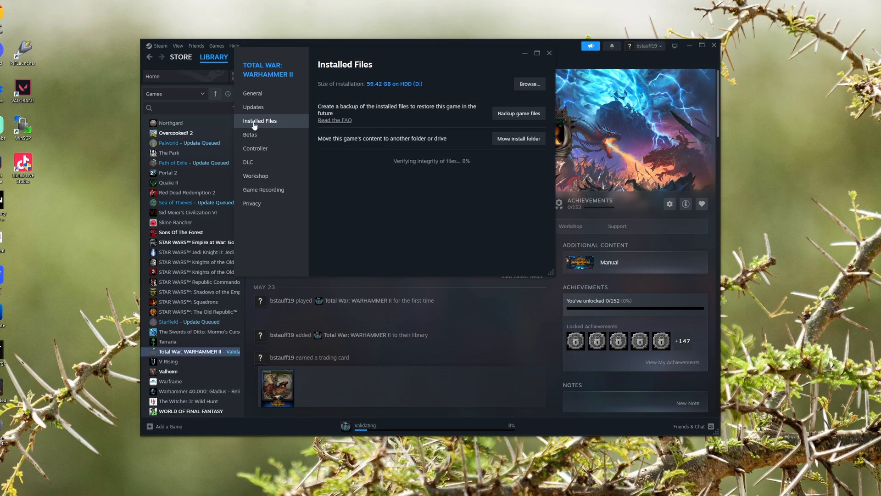
left_click(528, 83)
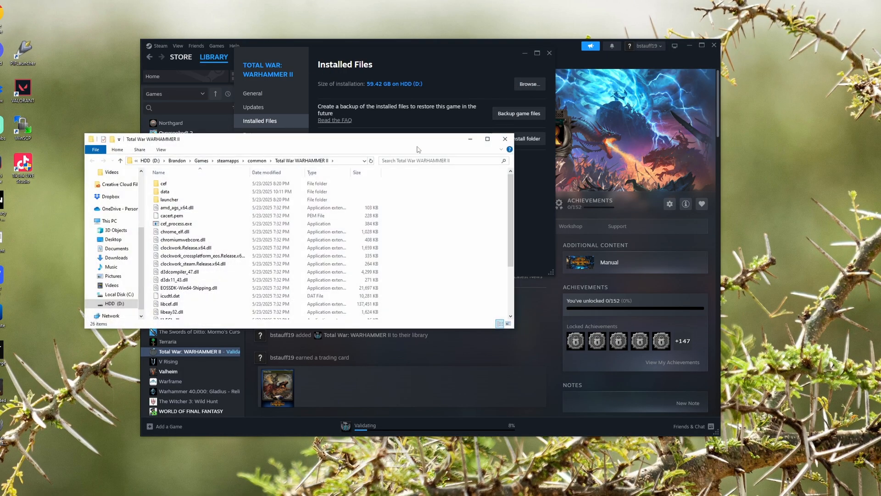
Step: Select Warhammer2.exe in the install folder and bring up its context menu
left_click(186, 246)
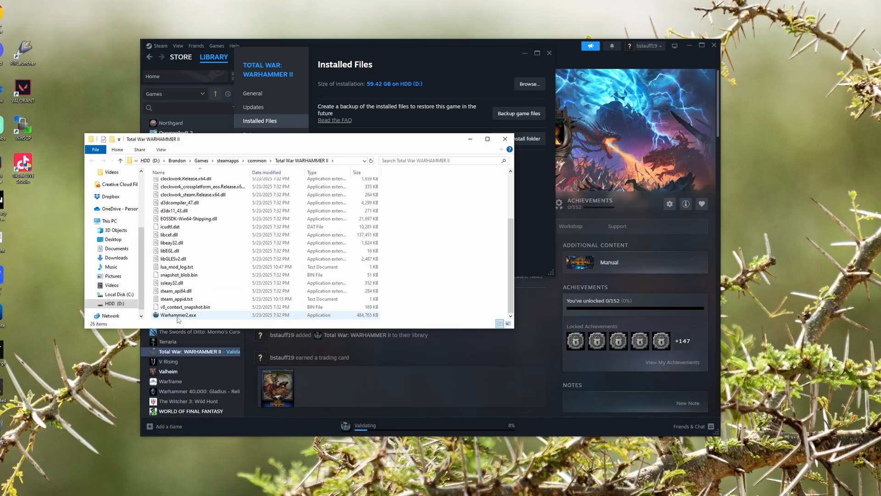
left_click(178, 315)
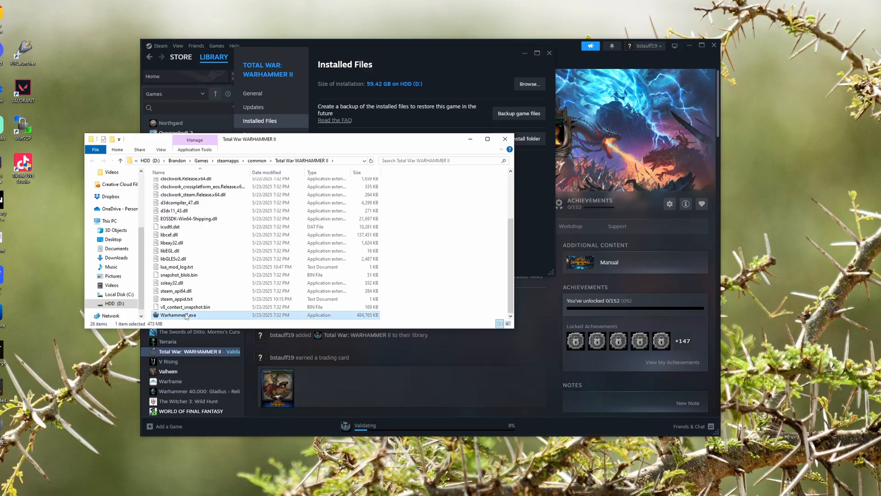
right_click(177, 315)
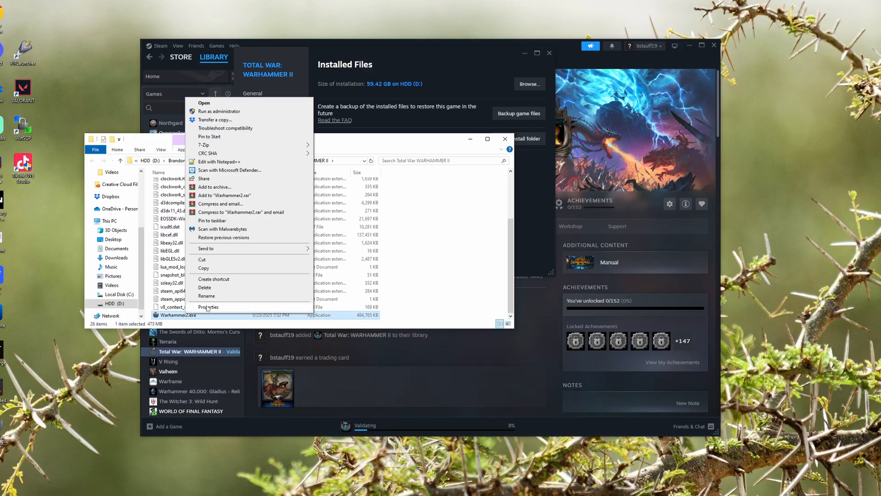
Step: Tick 'Run this program as an administrator' in Warhammer2.exe's Compatibility settings and apply with OK
left_click(208, 307)
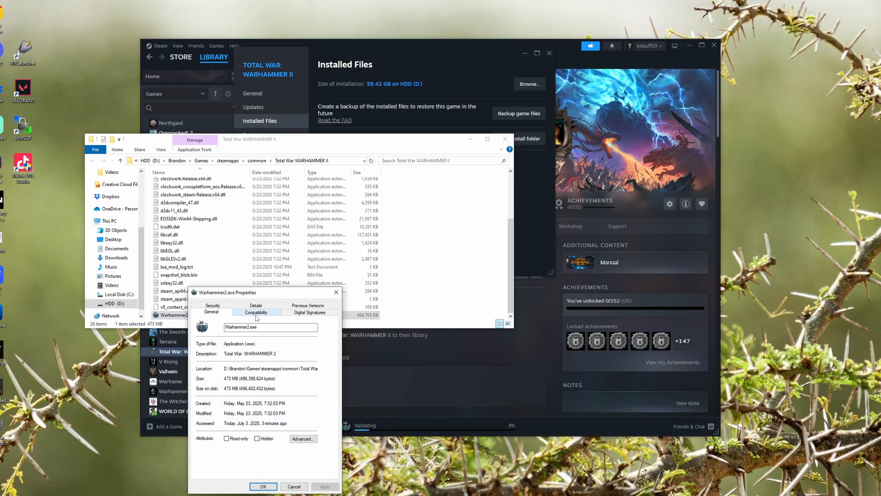
left_click(256, 312)
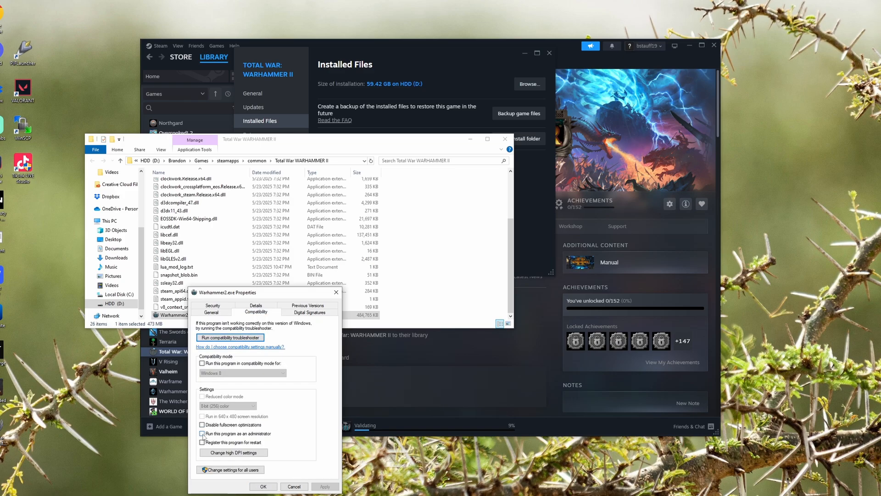
left_click(202, 434)
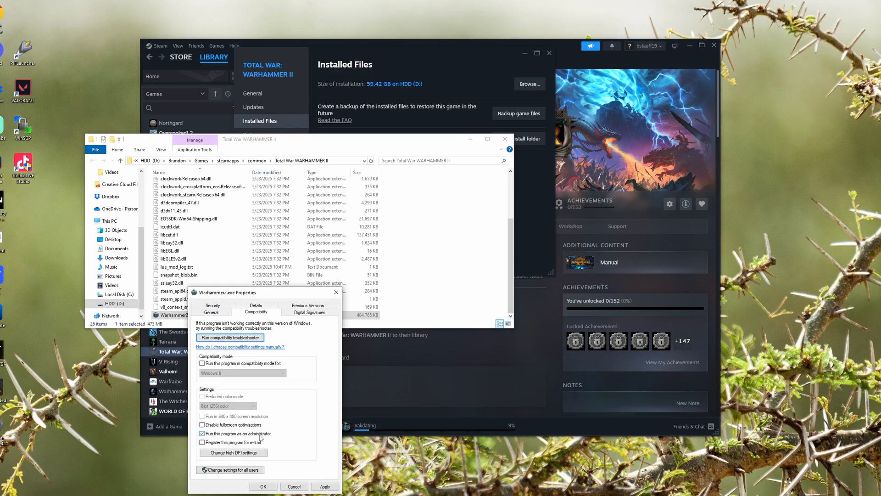
left_click(202, 433)
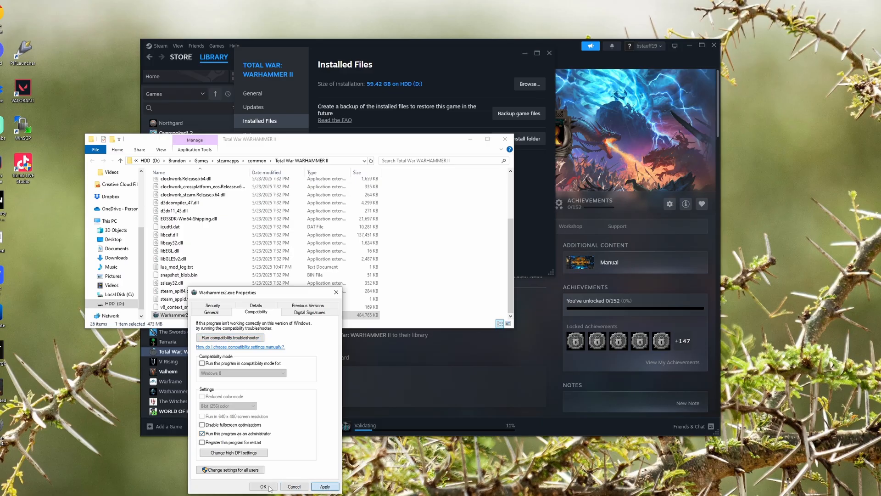
left_click(263, 487)
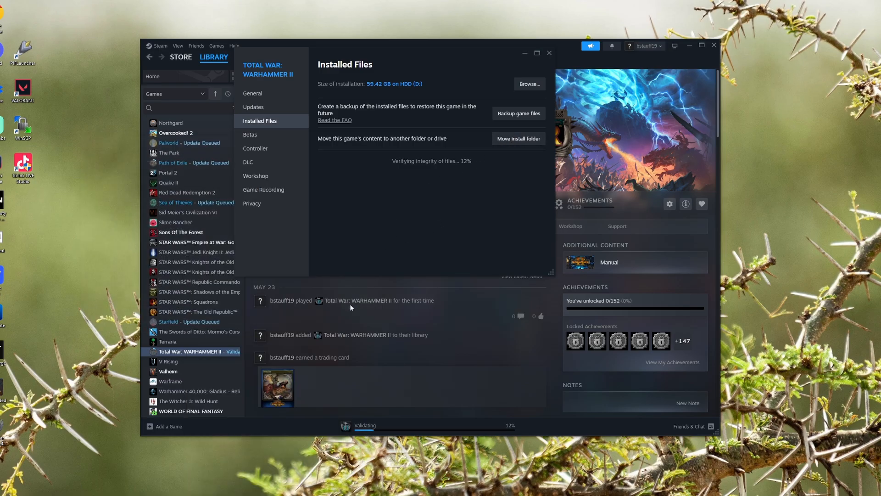